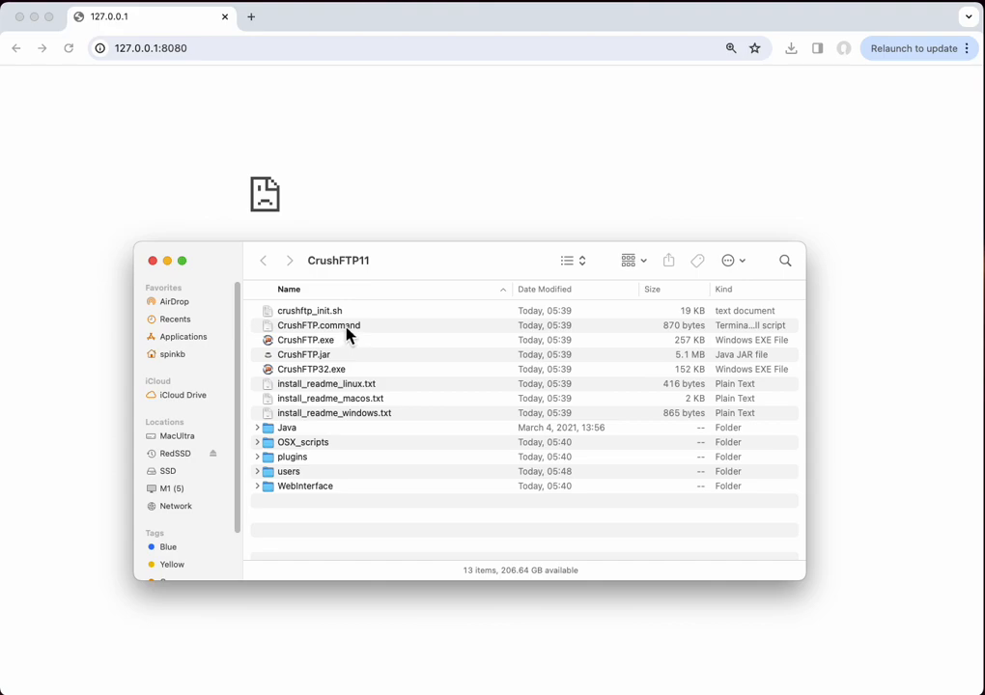
mouse_move(330, 332)
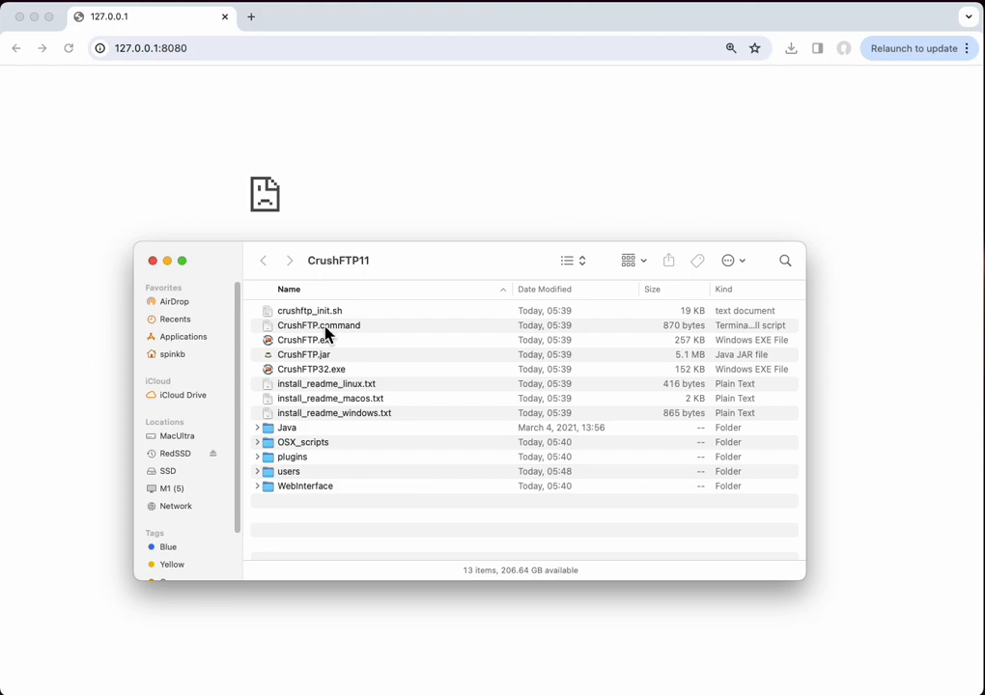
Select the CrushFTP.command launcher script in the CrushFTP11 folder
click(319, 324)
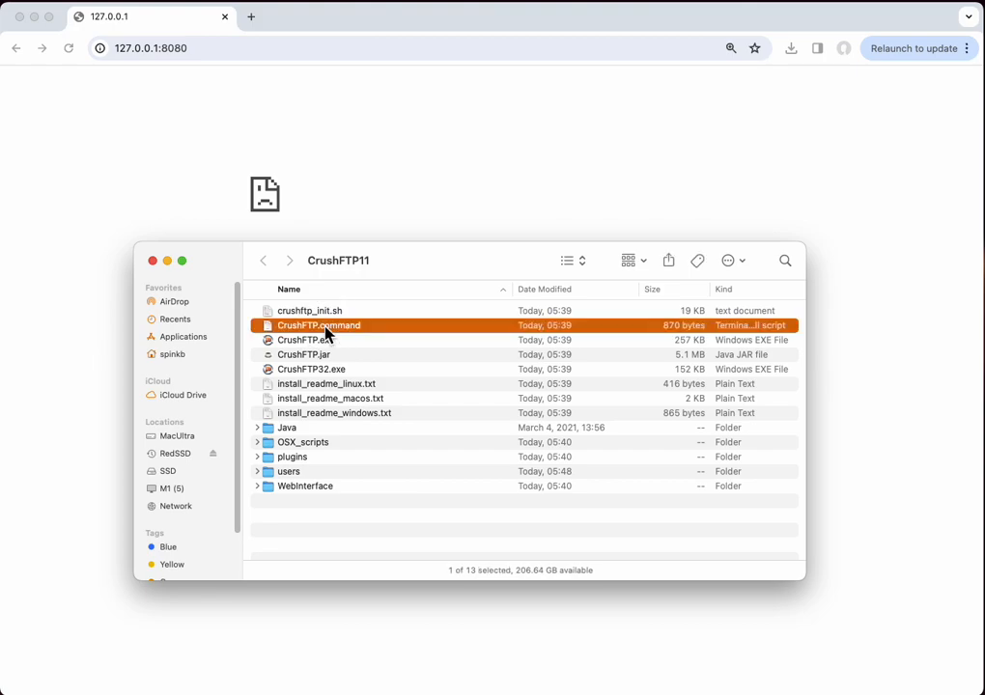
Run CrushFTP.command via its context menu and approve the unverified-developer warning
right_click(318, 324)
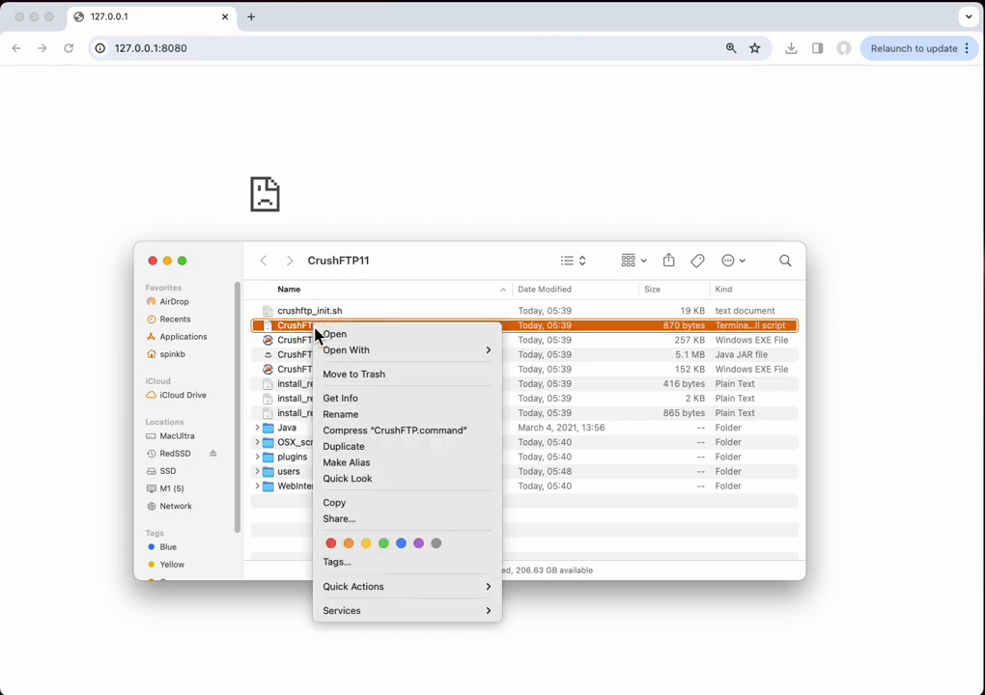
click(333, 332)
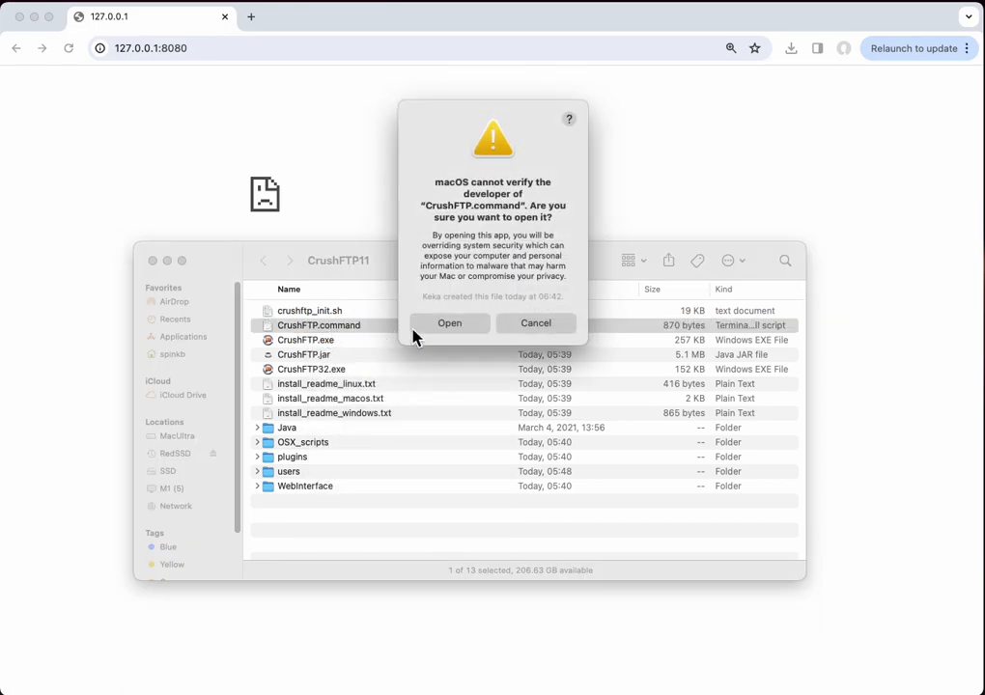
mouse_move(467, 328)
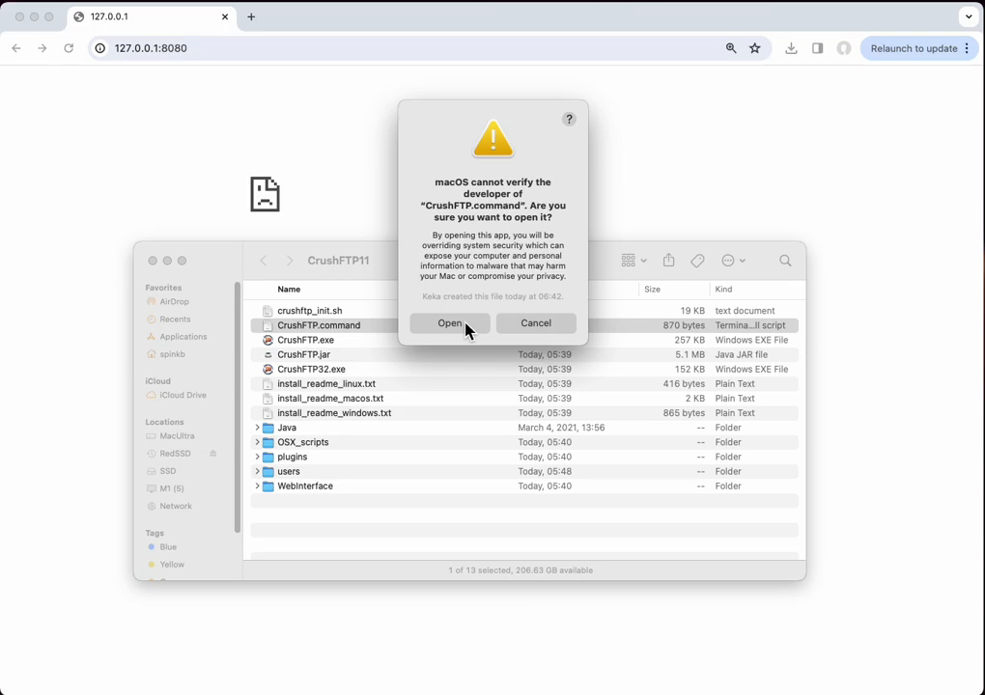
click(450, 325)
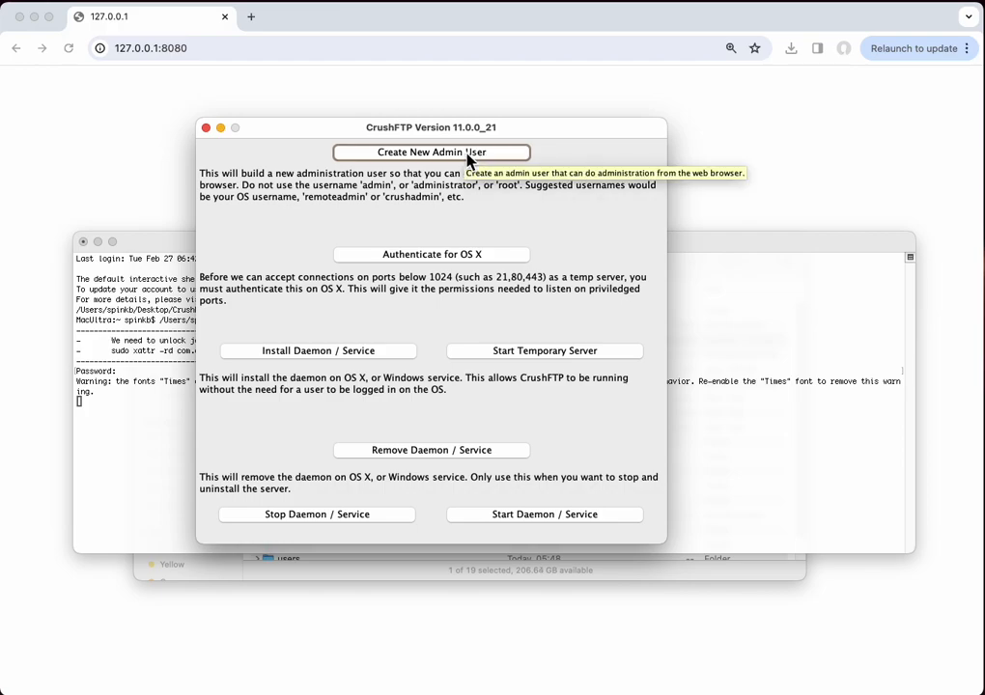
click(431, 150)
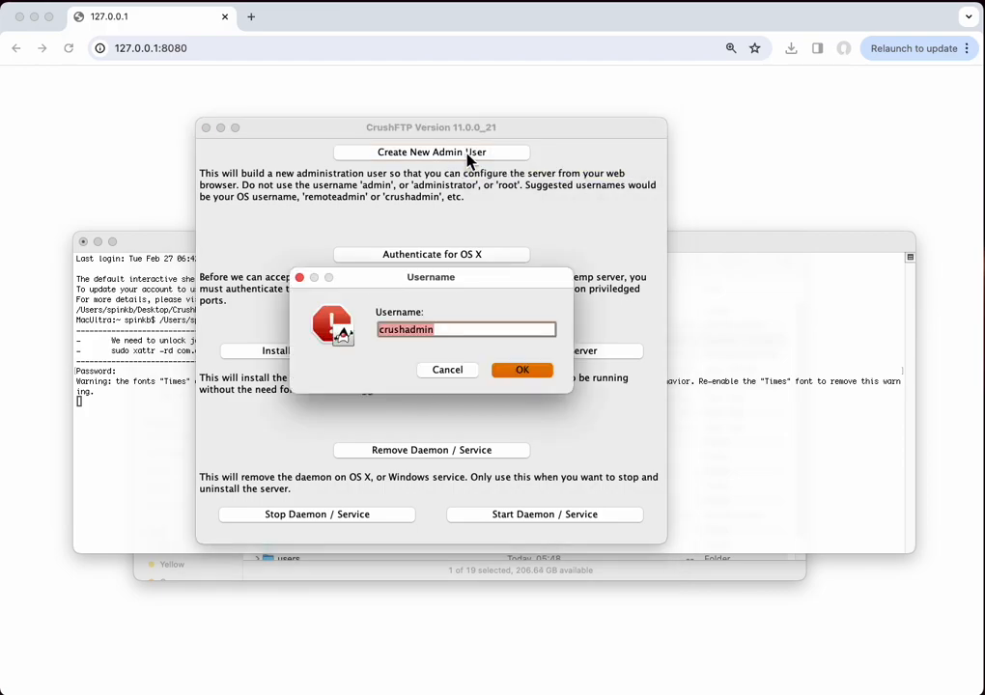
click(521, 370)
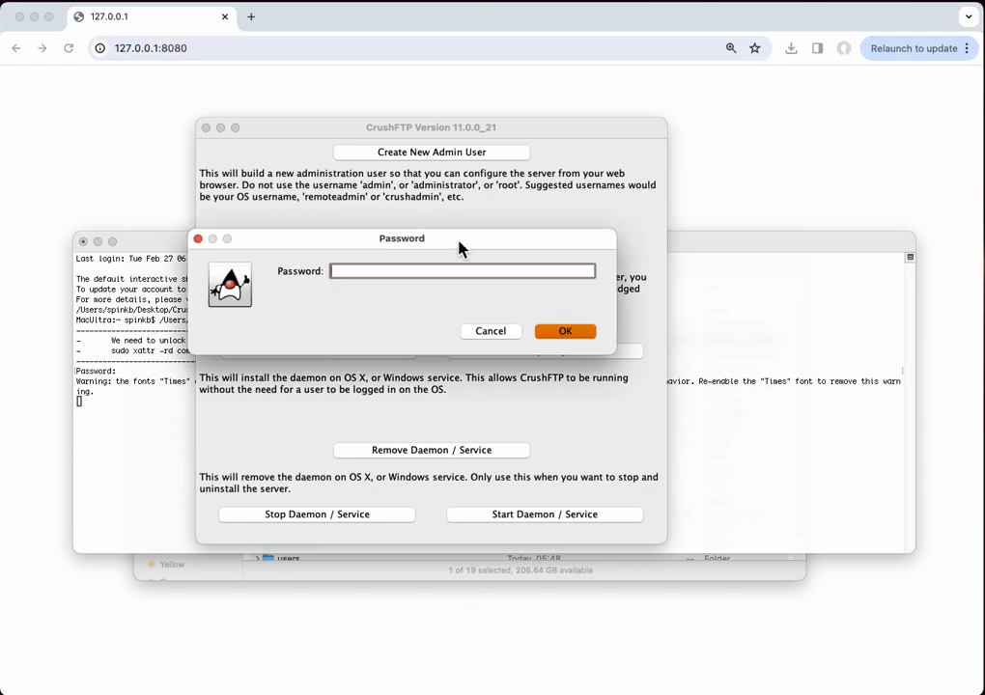
text(password)
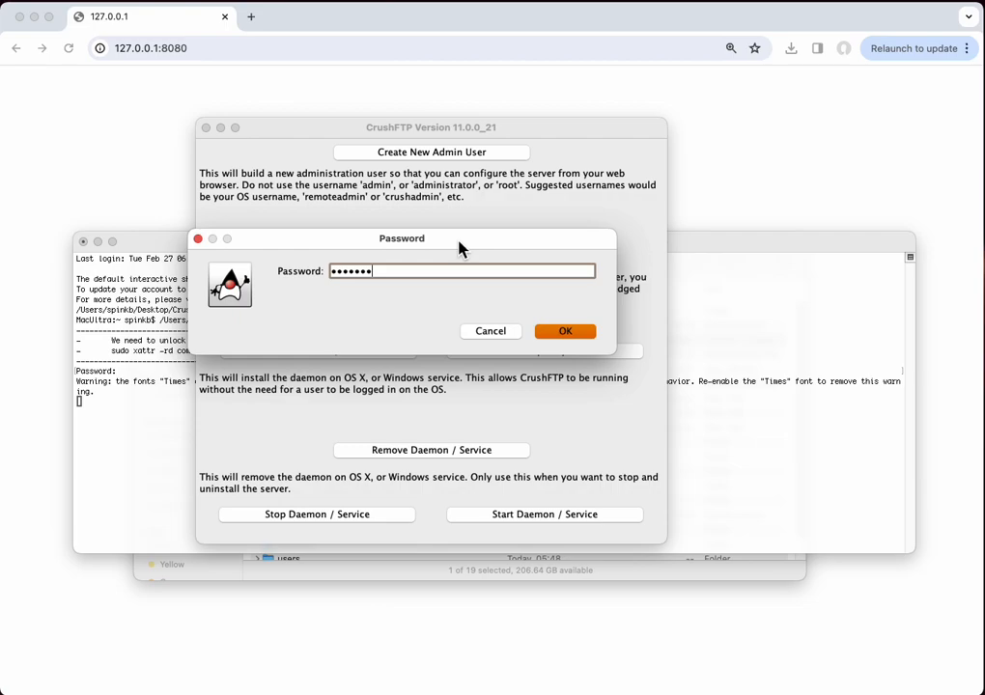
click(564, 330)
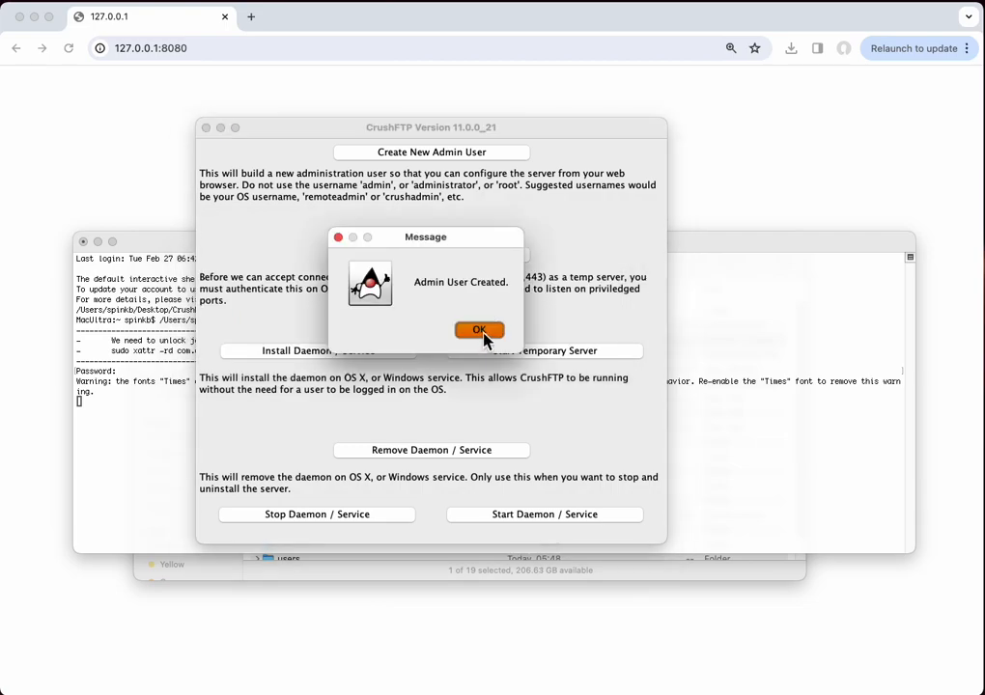
click(479, 330)
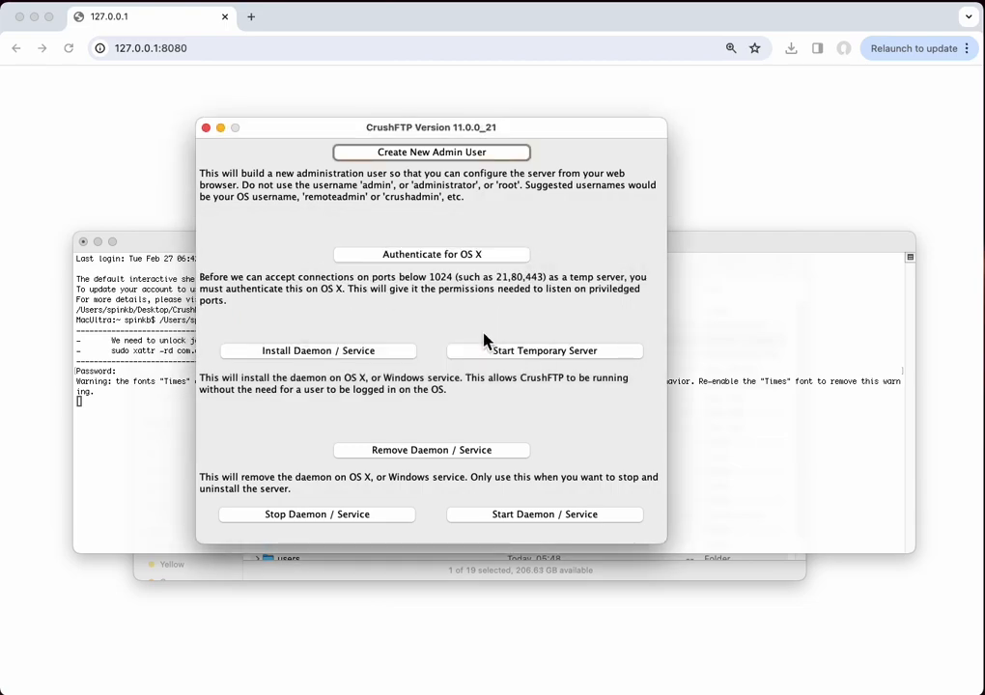
mouse_move(544, 336)
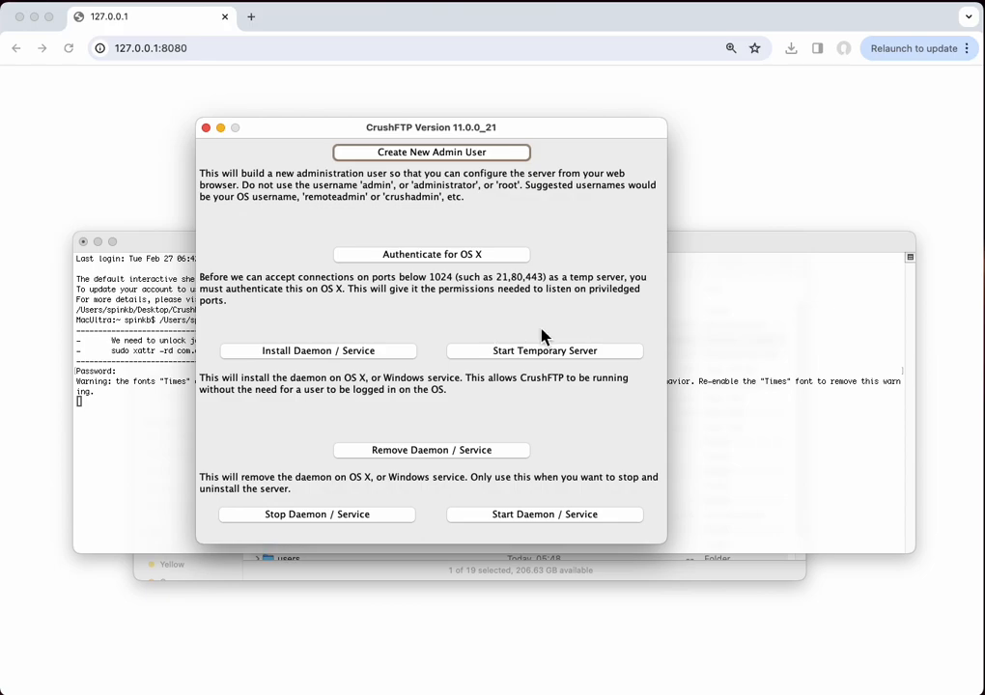
mouse_move(556, 355)
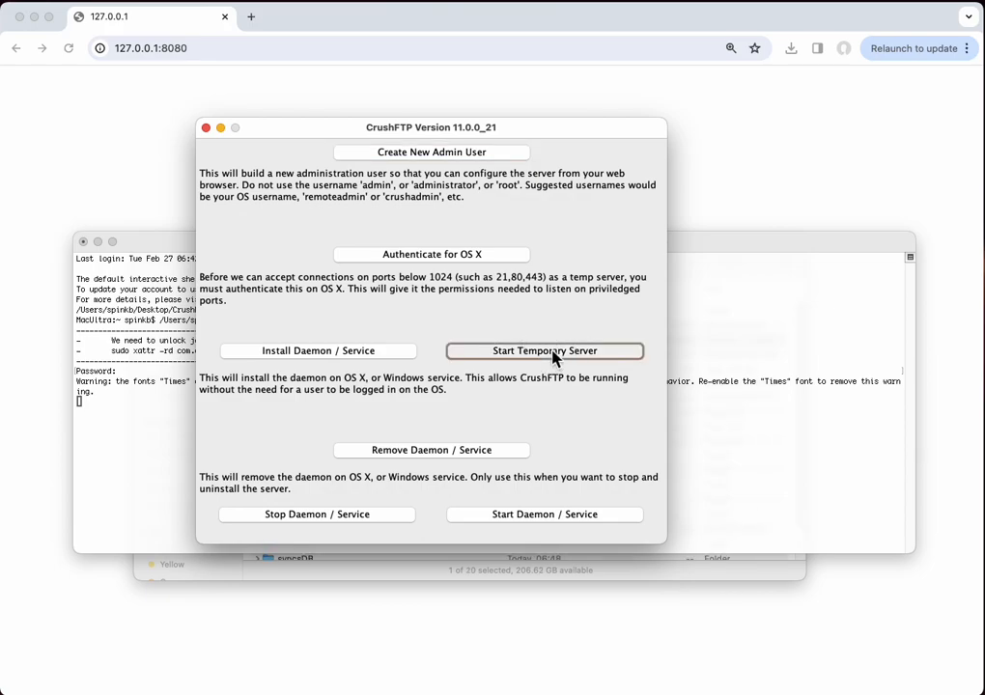
click(544, 352)
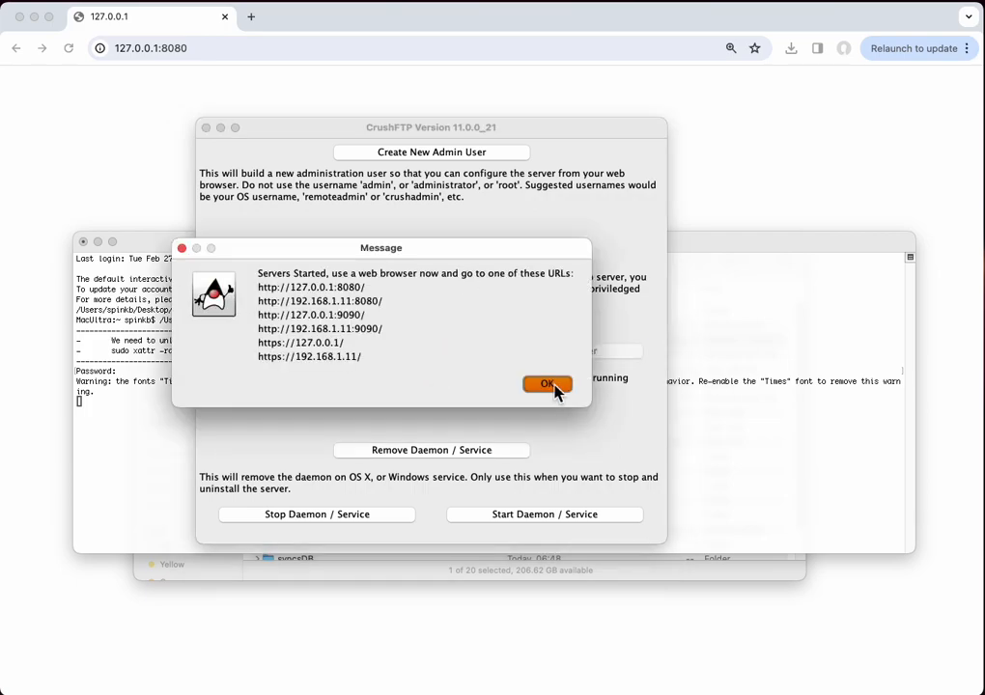
click(546, 384)
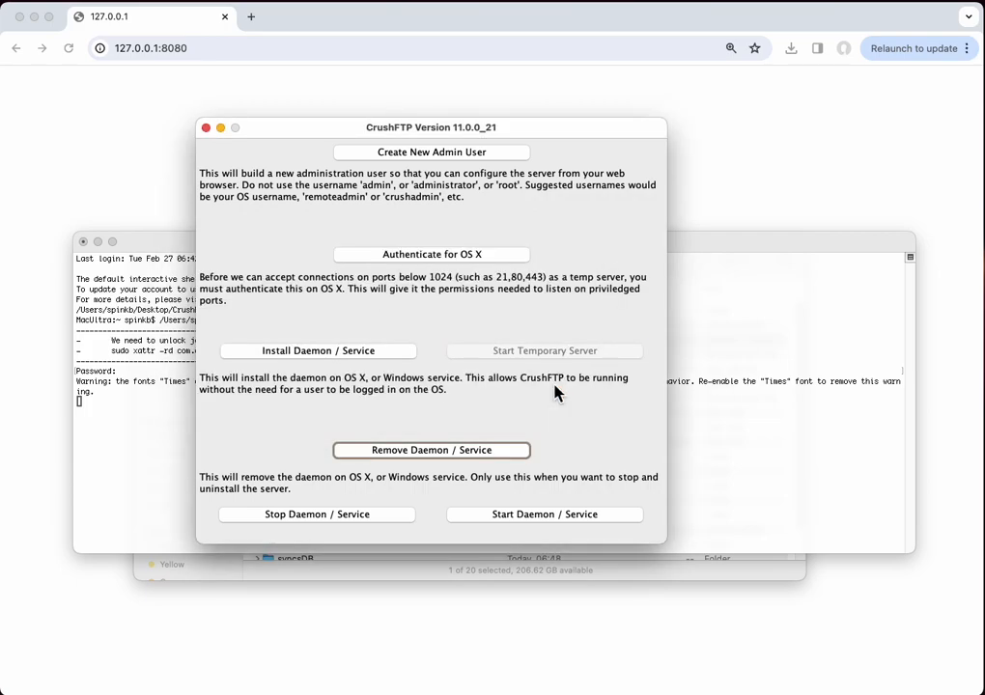
mouse_move(158, 151)
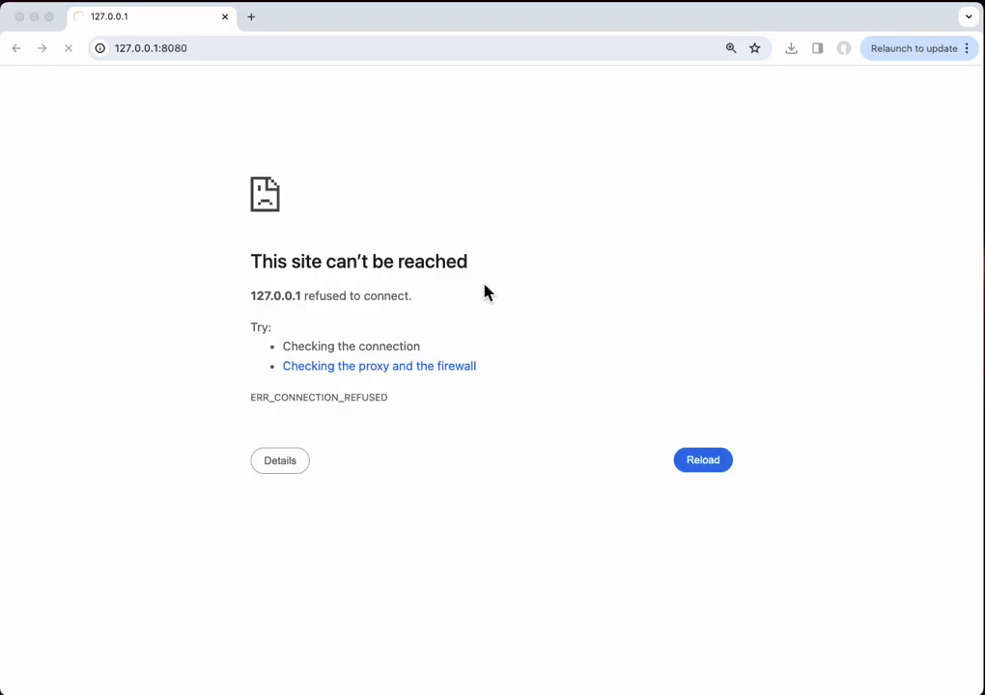
Reload 127.0.0.1:8080 and sign in to the web interface as crushadmin
click(703, 459)
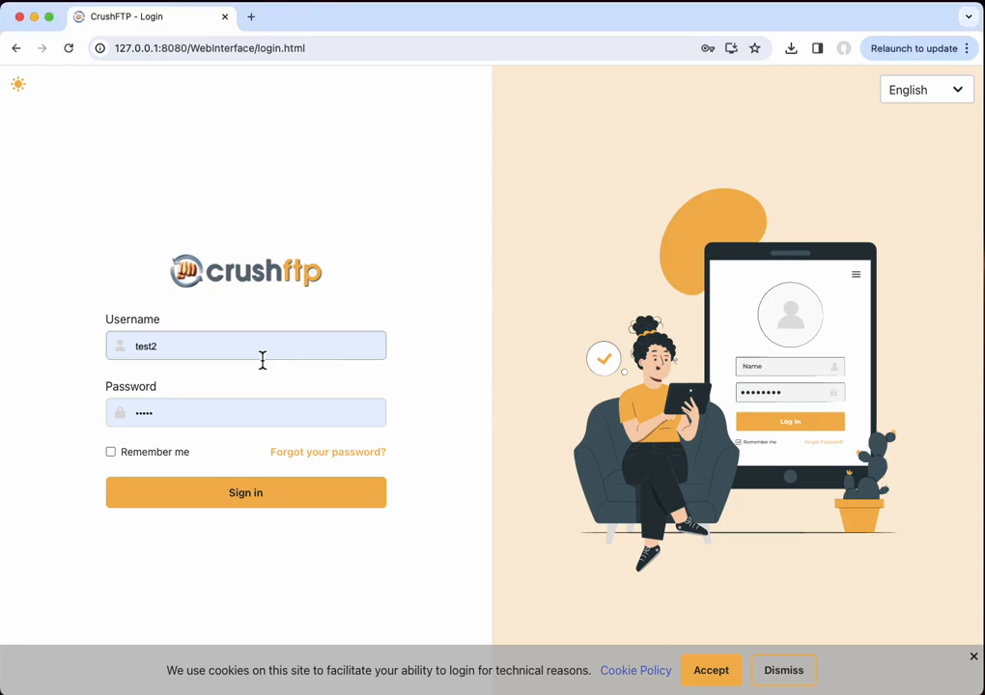
text(crushadmin)
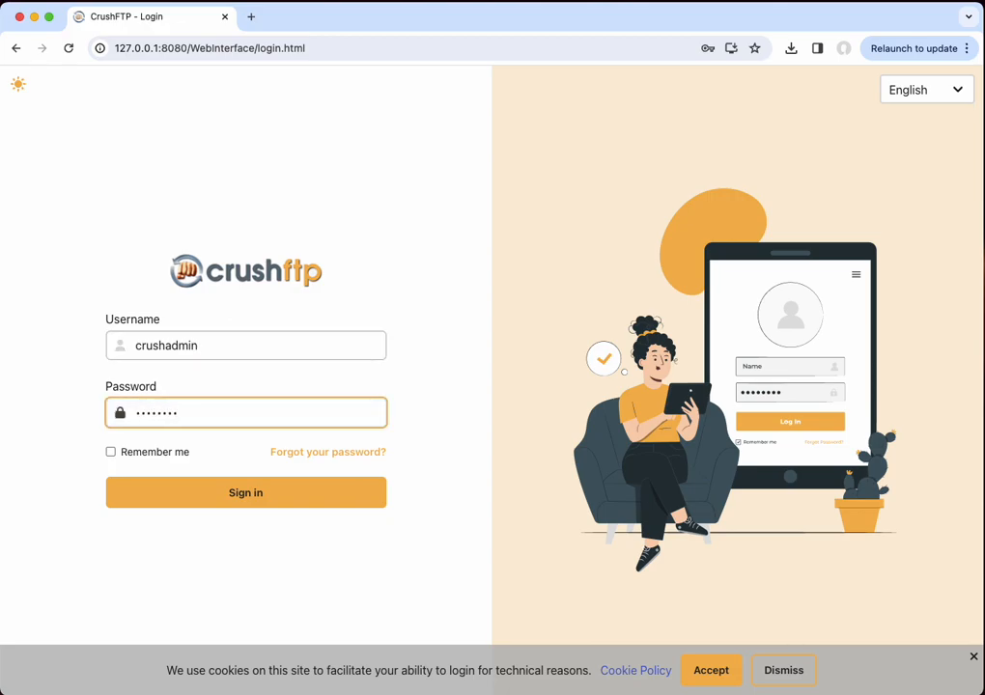
click(245, 492)
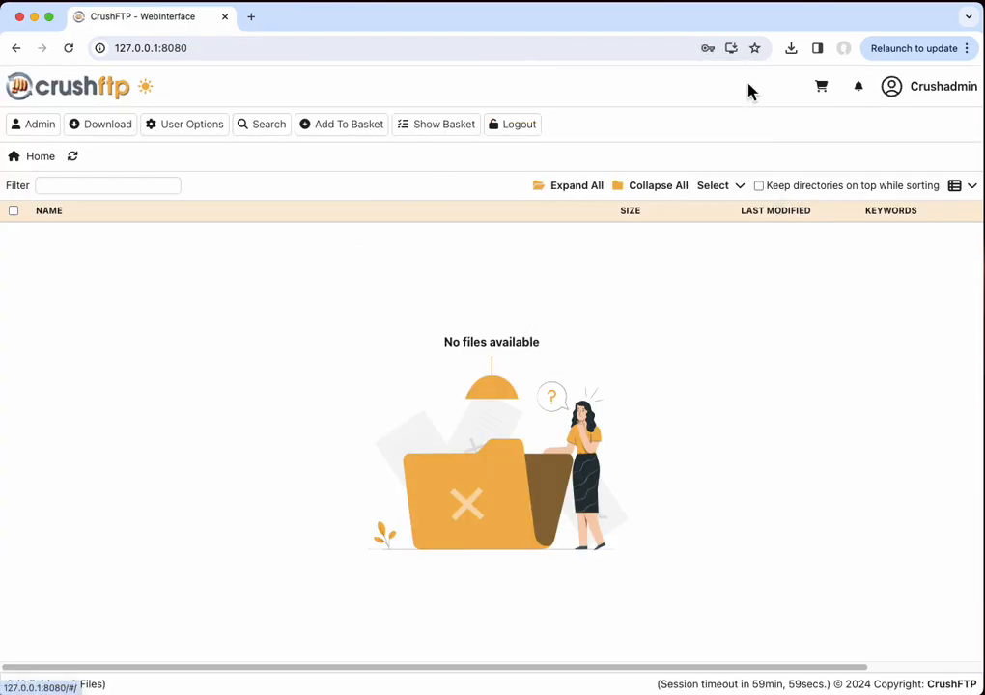
View Server Admin's About tab showing version 11.0.0_21 as an unregistered 30-day trial
click(31, 124)
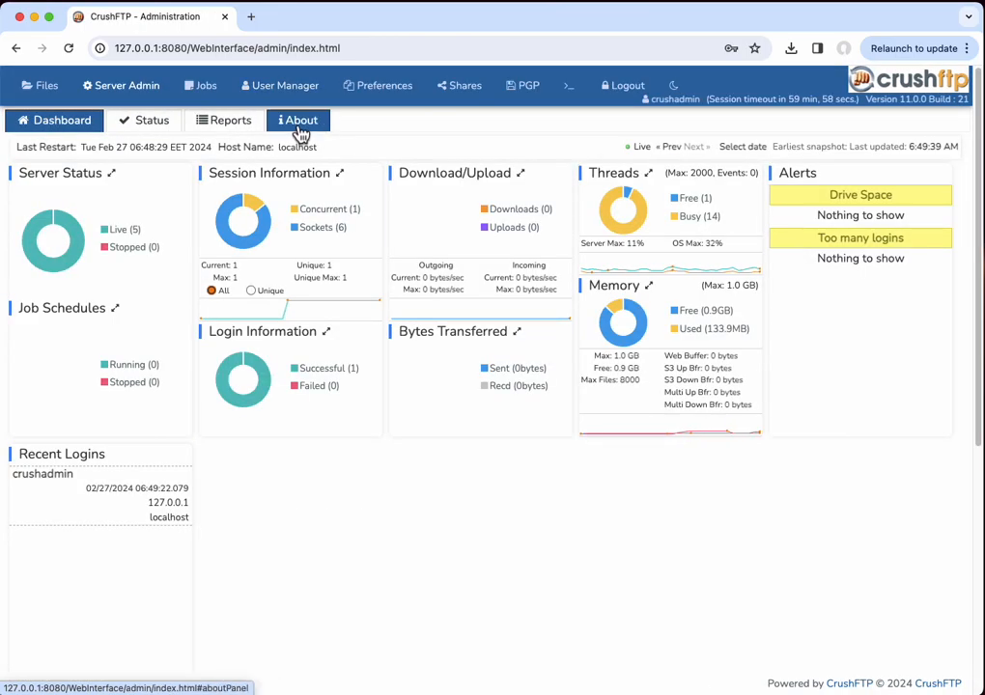
click(297, 119)
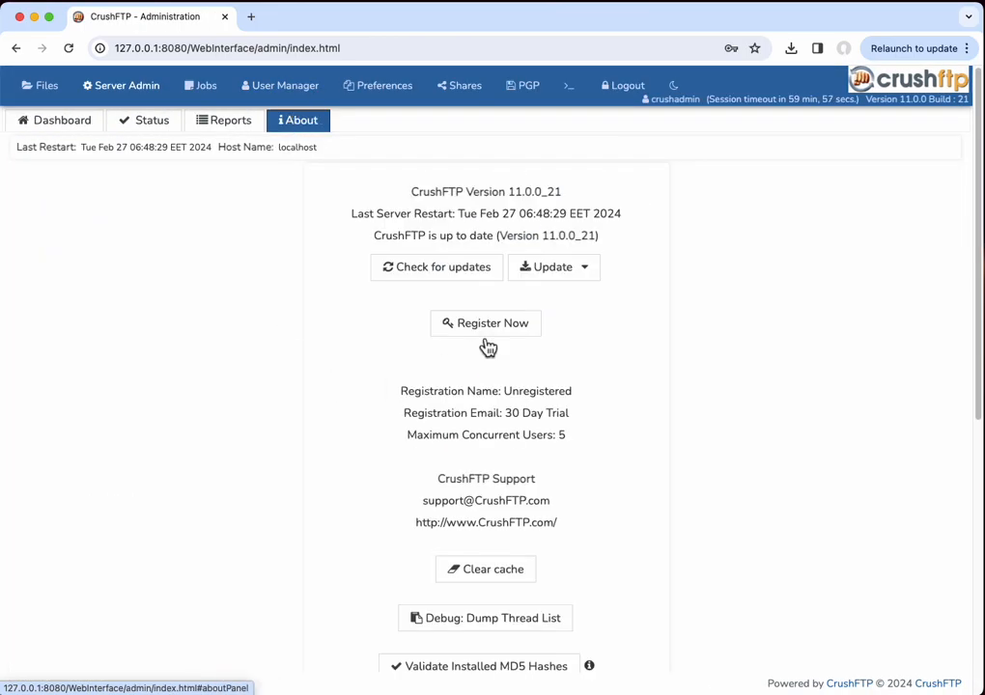
mouse_move(583, 330)
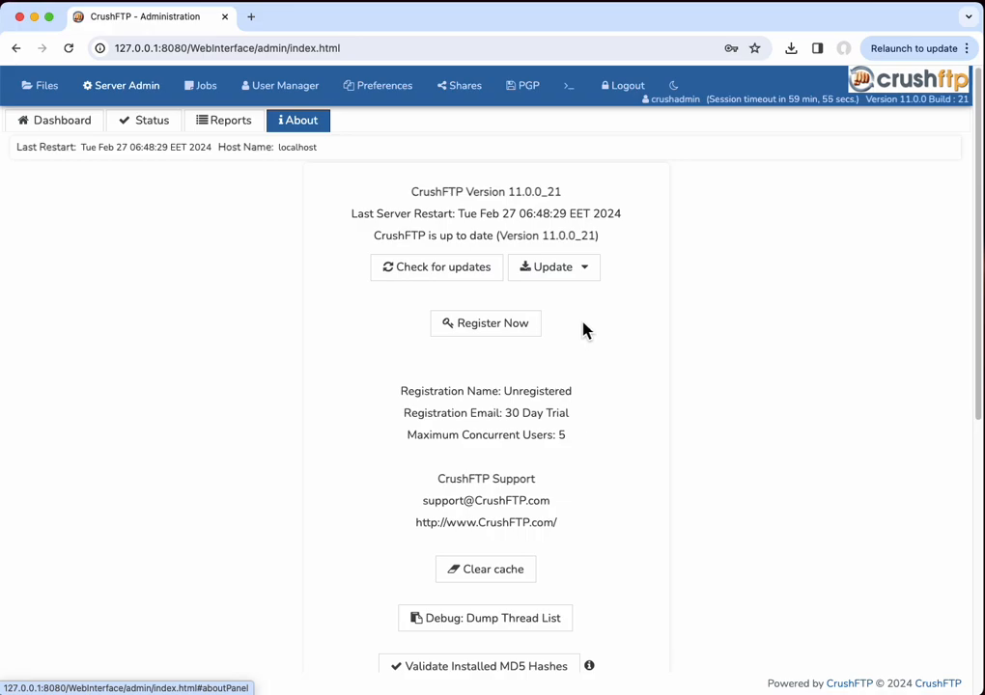
Submit the registration name, email and code and acknowledge the accepted license
click(487, 323)
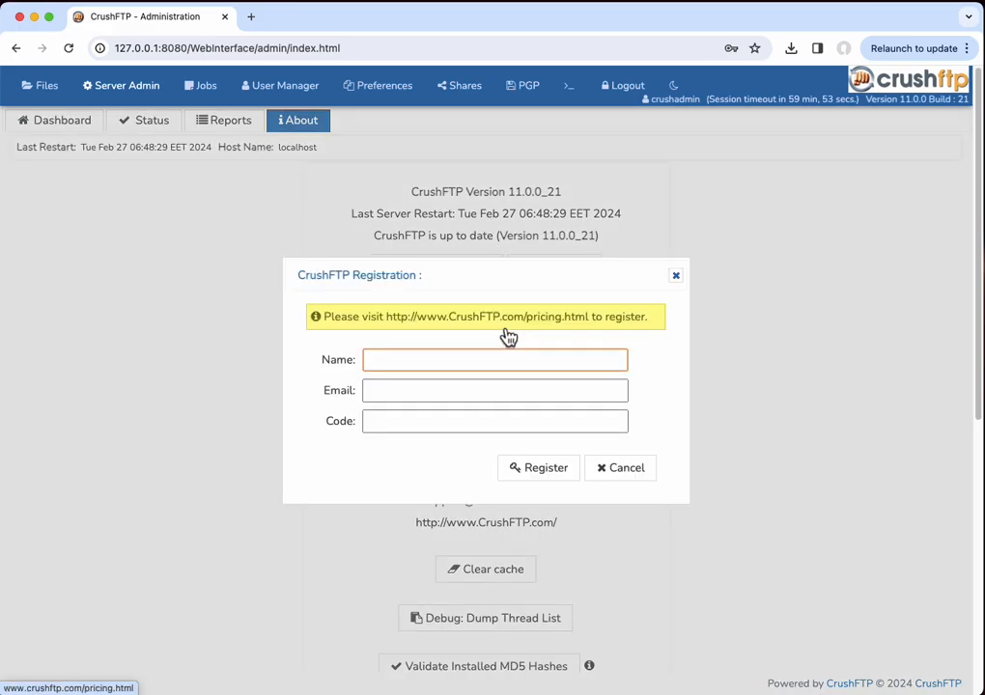
click(537, 468)
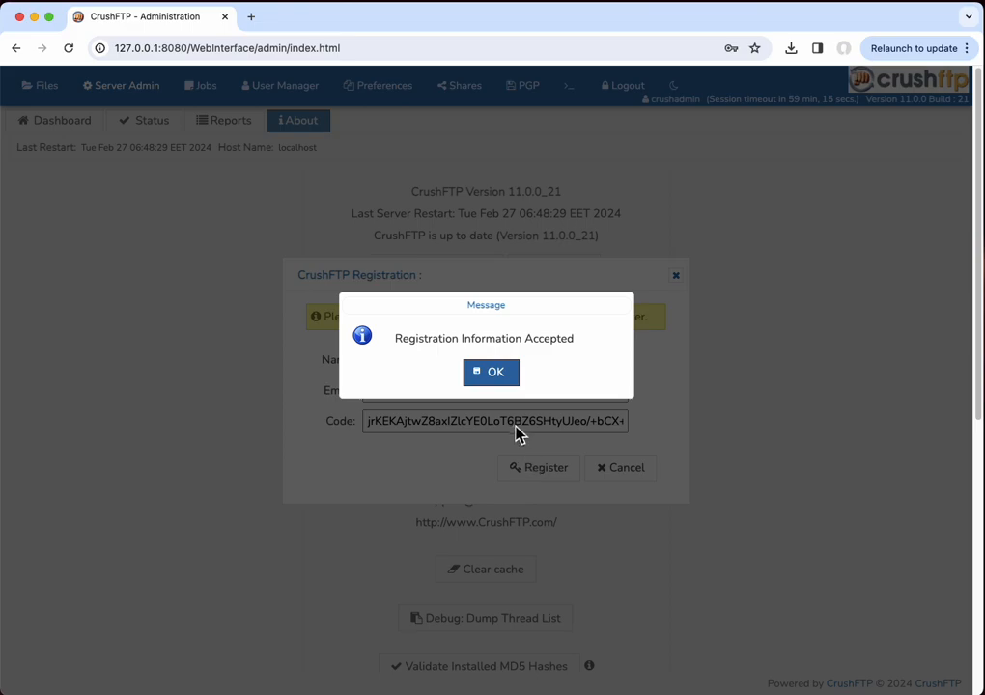
click(491, 371)
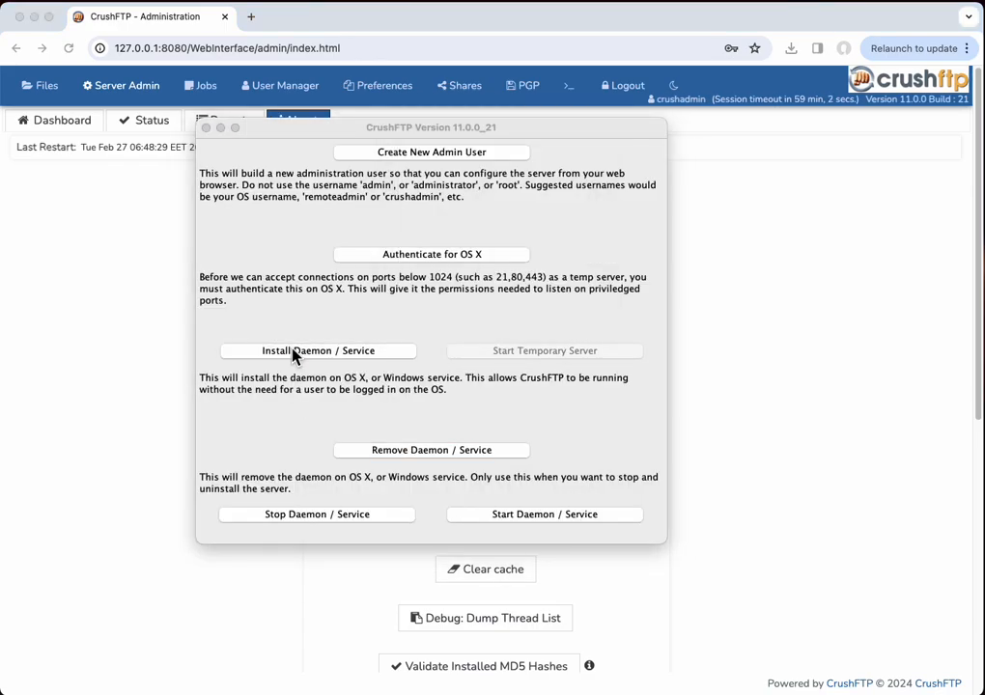
Install the CrushFTP daemon/service and acknowledge the Service Installed message
click(317, 351)
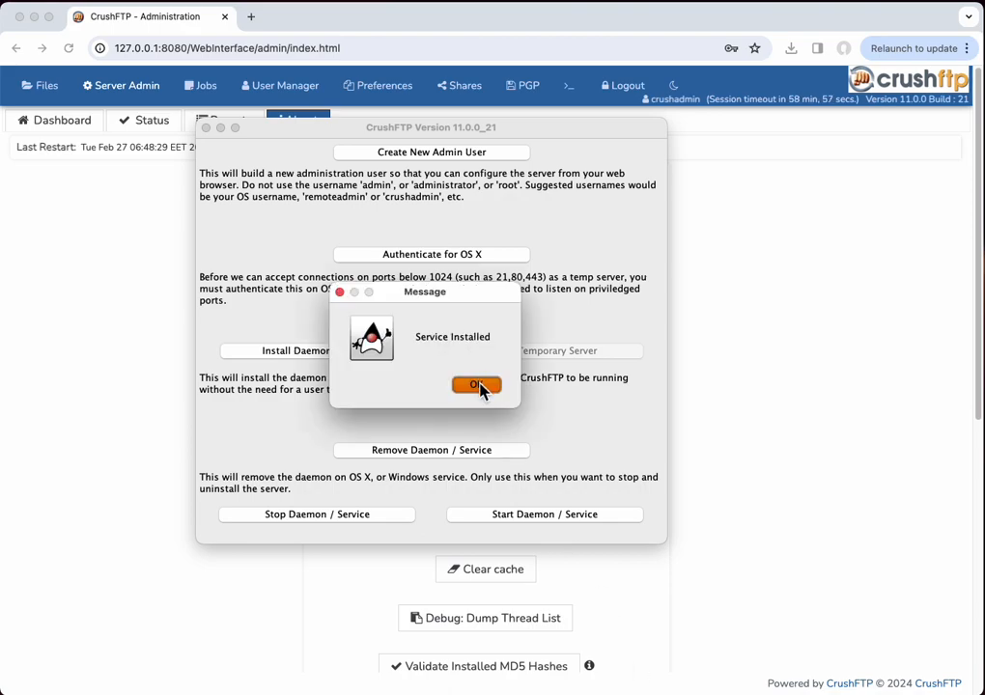
click(475, 386)
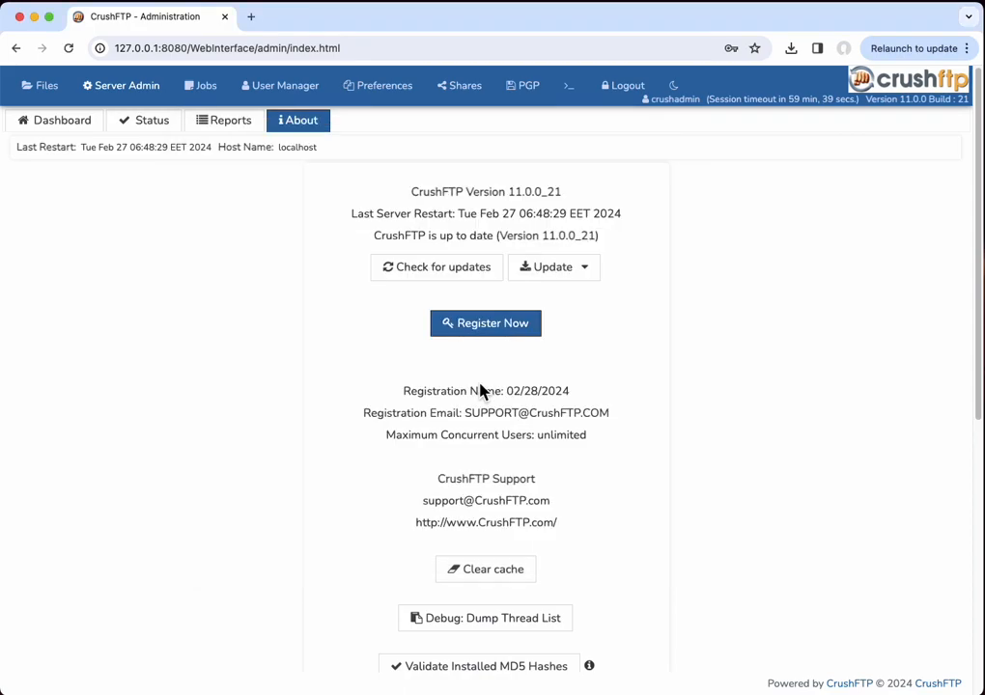
mouse_move(326, 398)
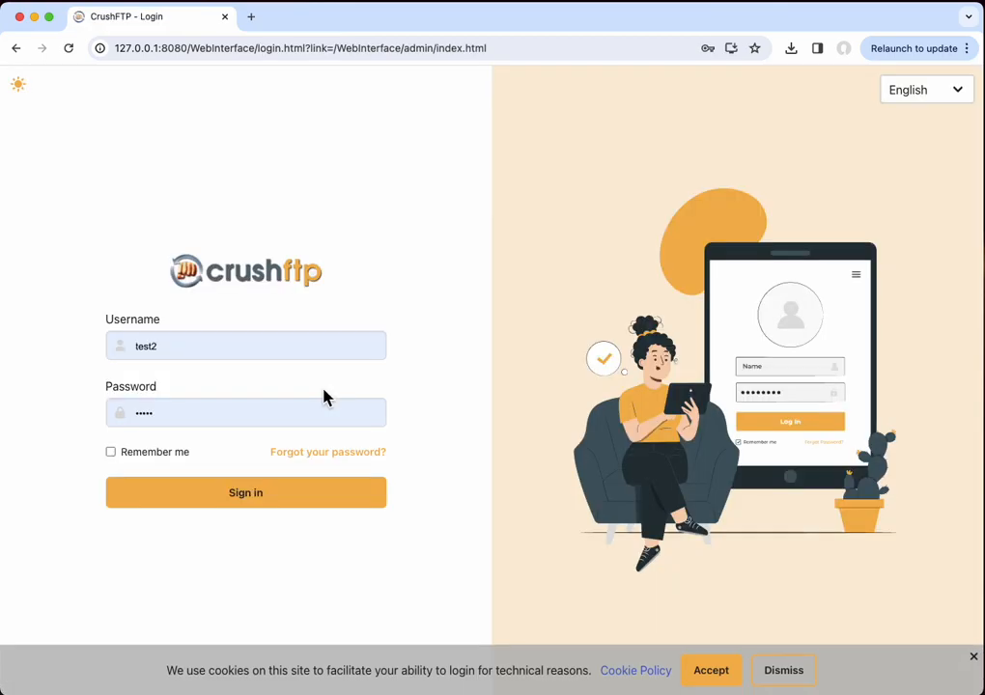
Replace the username with crushadmin, sign in, and load the admin dashboard
click(246, 346)
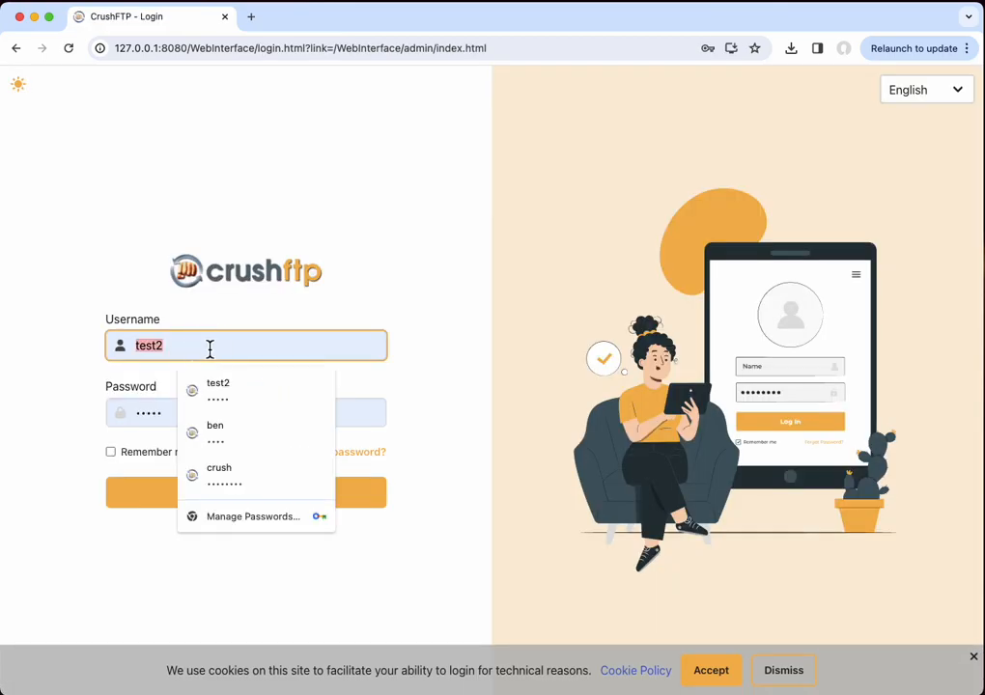
text(crushadmin)
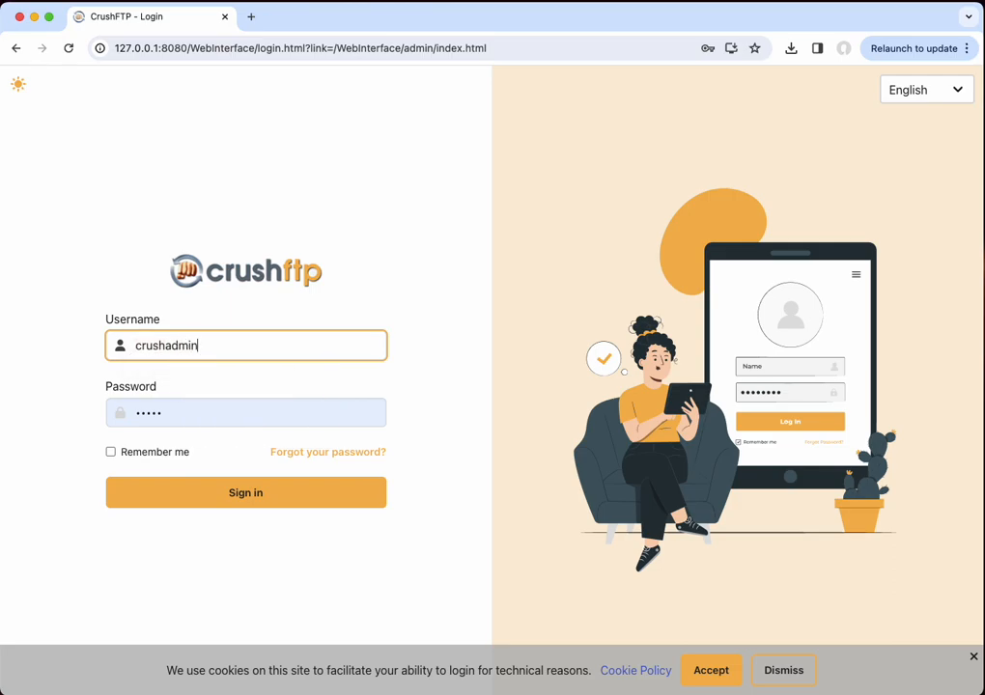
click(245, 413)
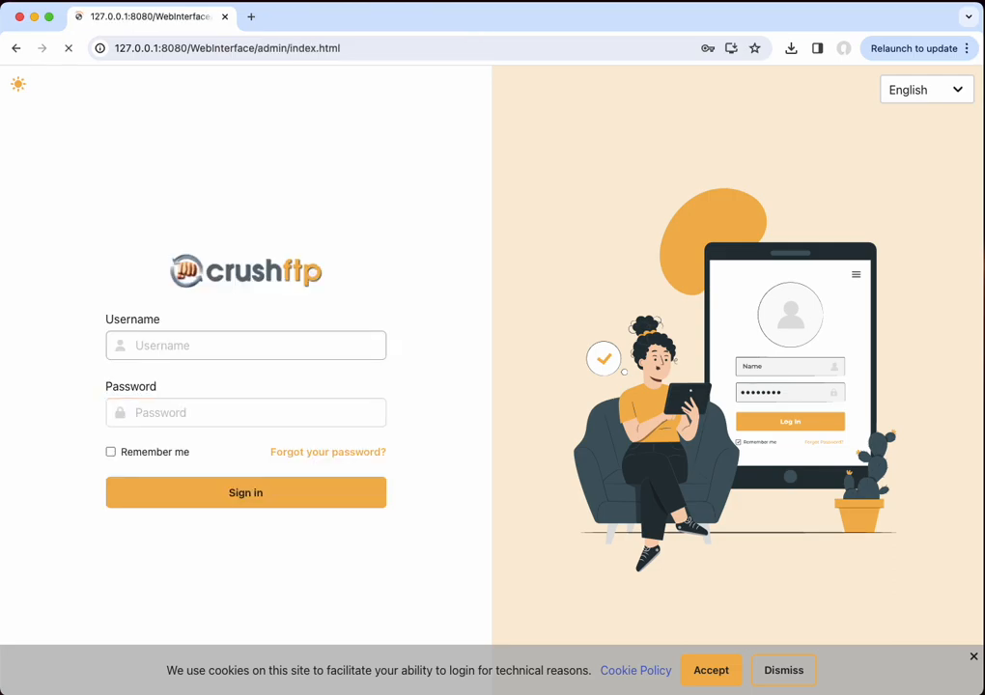
click(245, 493)
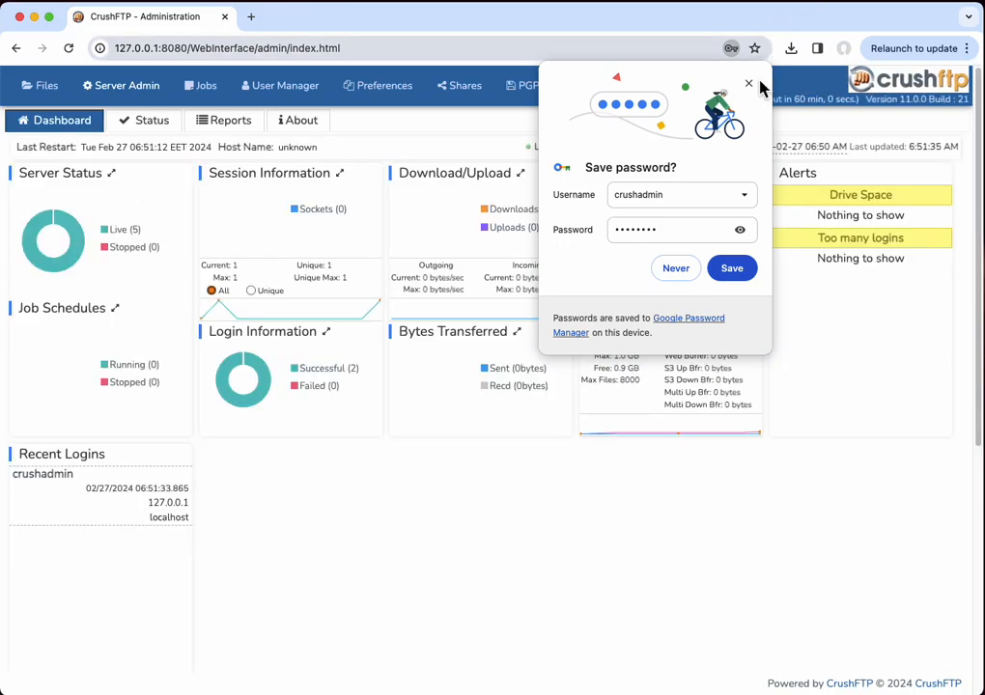